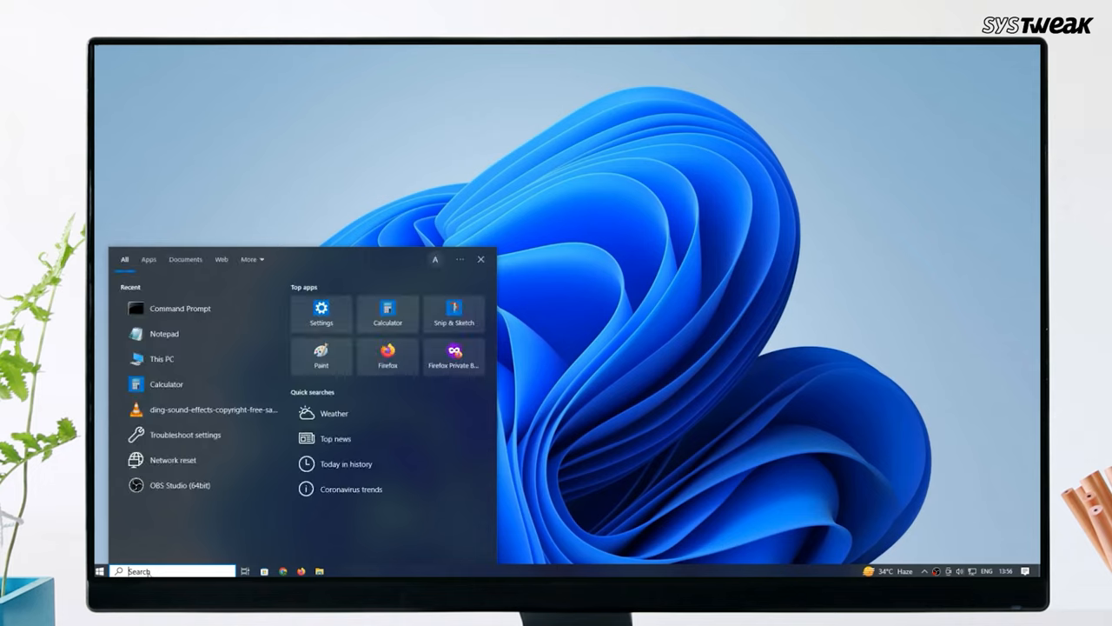
# - Run msdt.exe -id DeviceDiagnostic from an administrator Command Prompt found via Start search for 'cmd'
pyautogui.write('cmd')
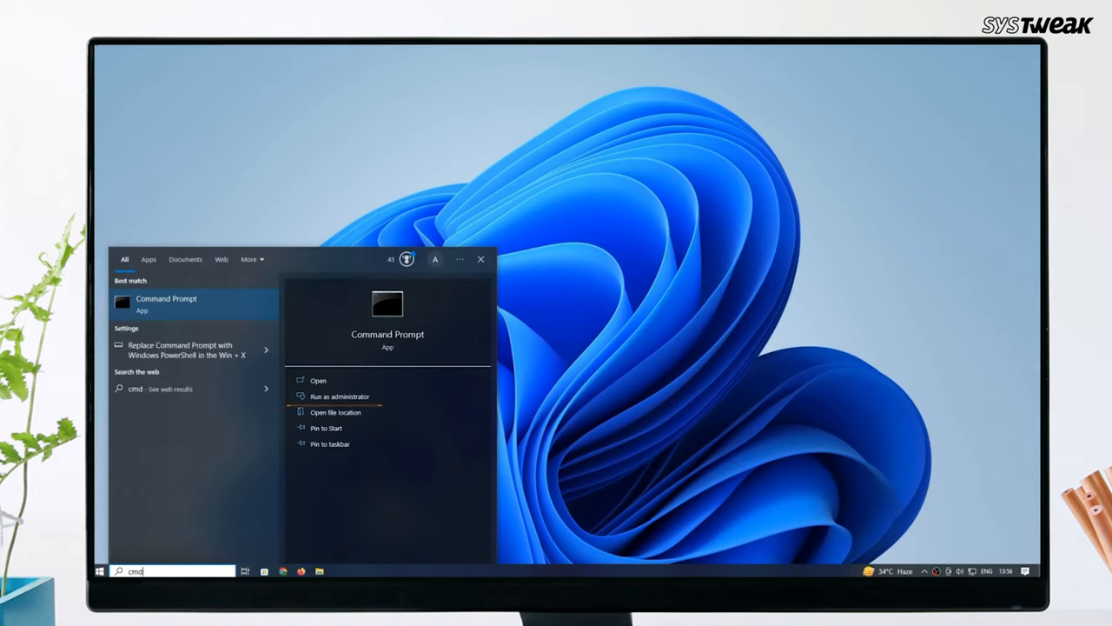
pyautogui.moveTo(339, 397)
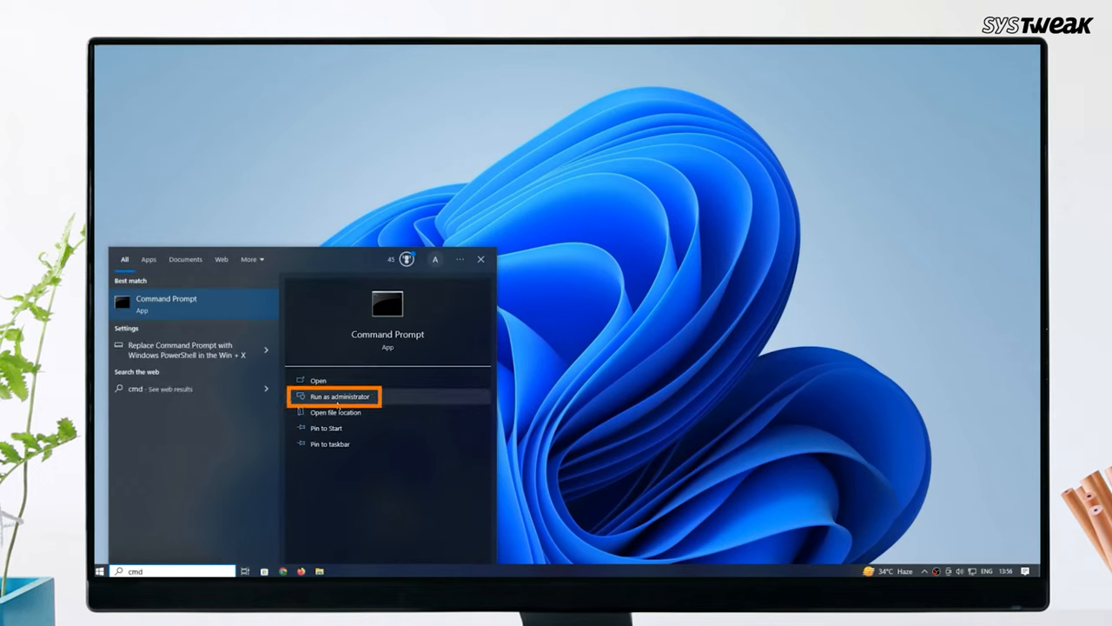
pyautogui.click(339, 396)
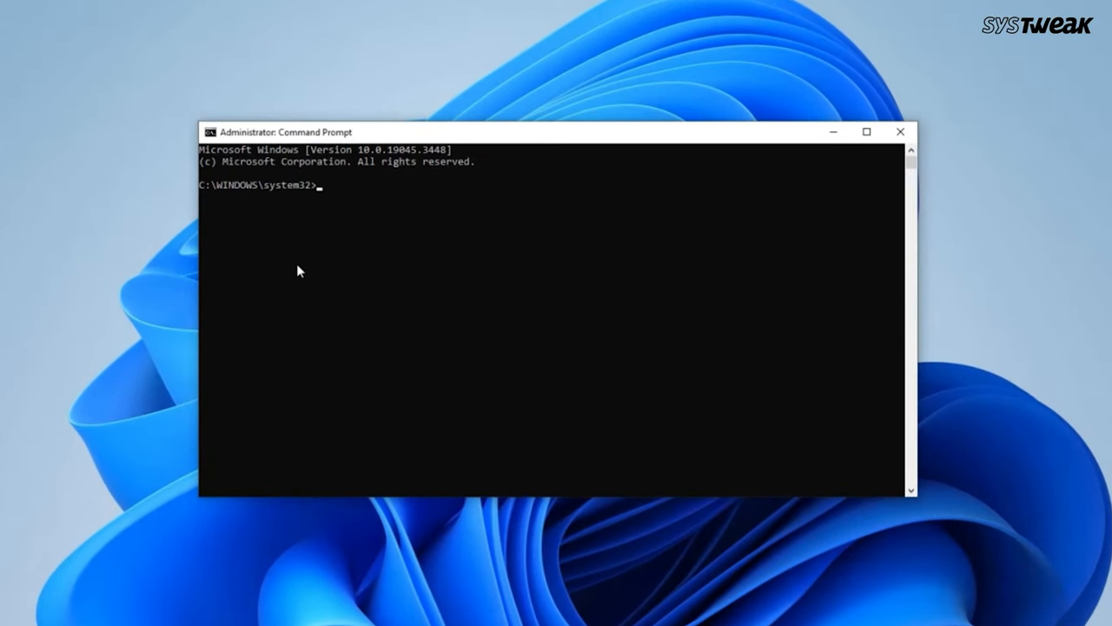
pyautogui.write('msdt.exe -id DeviceDiagnostic')
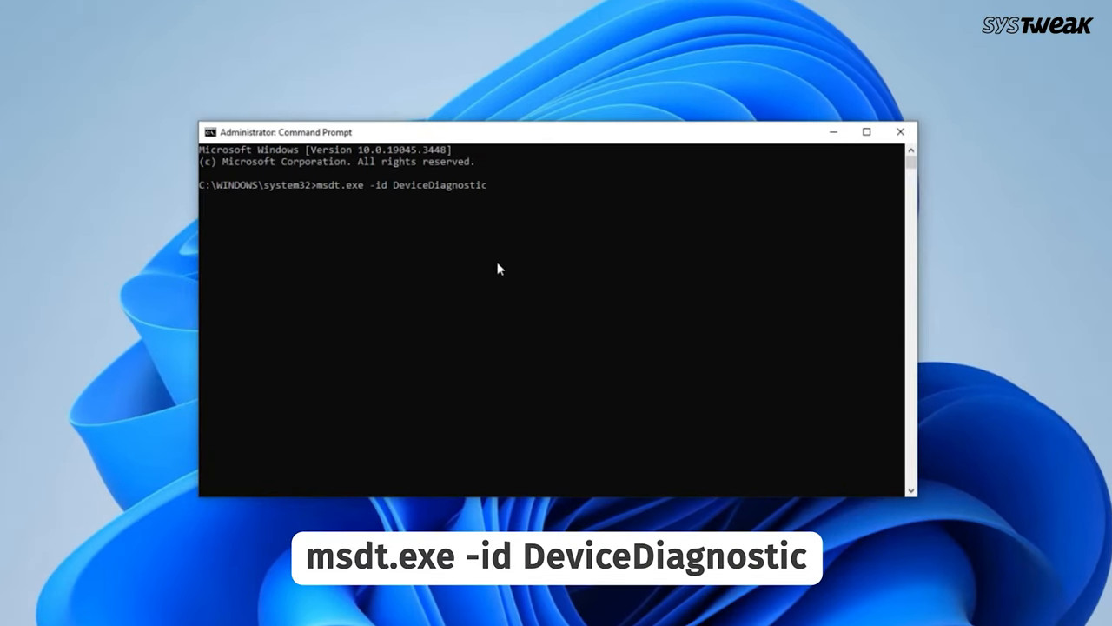
pyautogui.moveTo(565, 268)
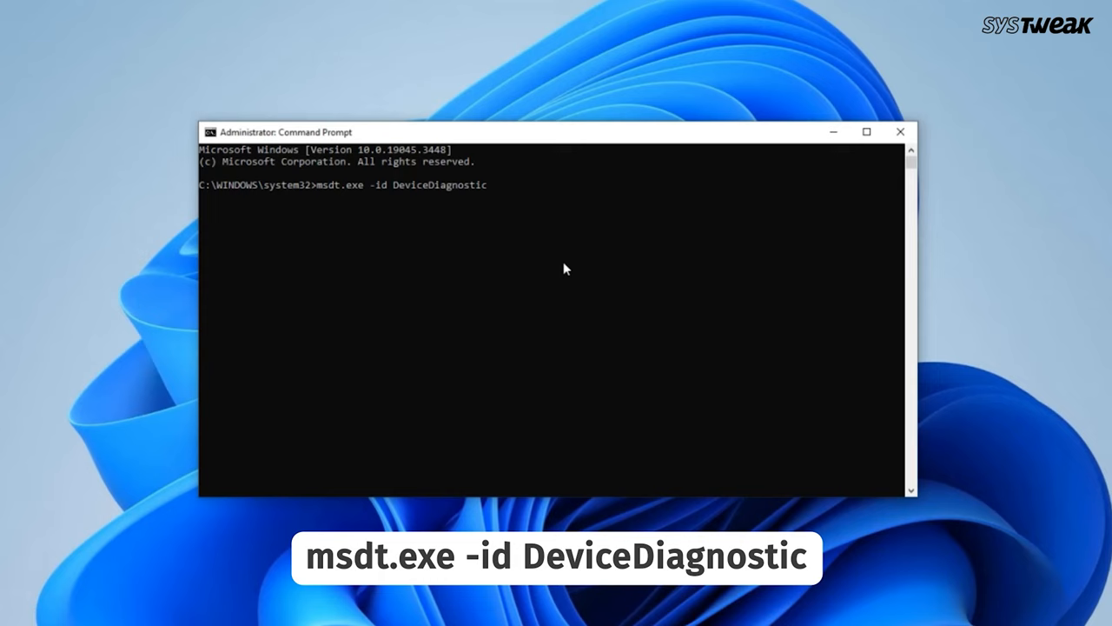
pyautogui.press('enter')
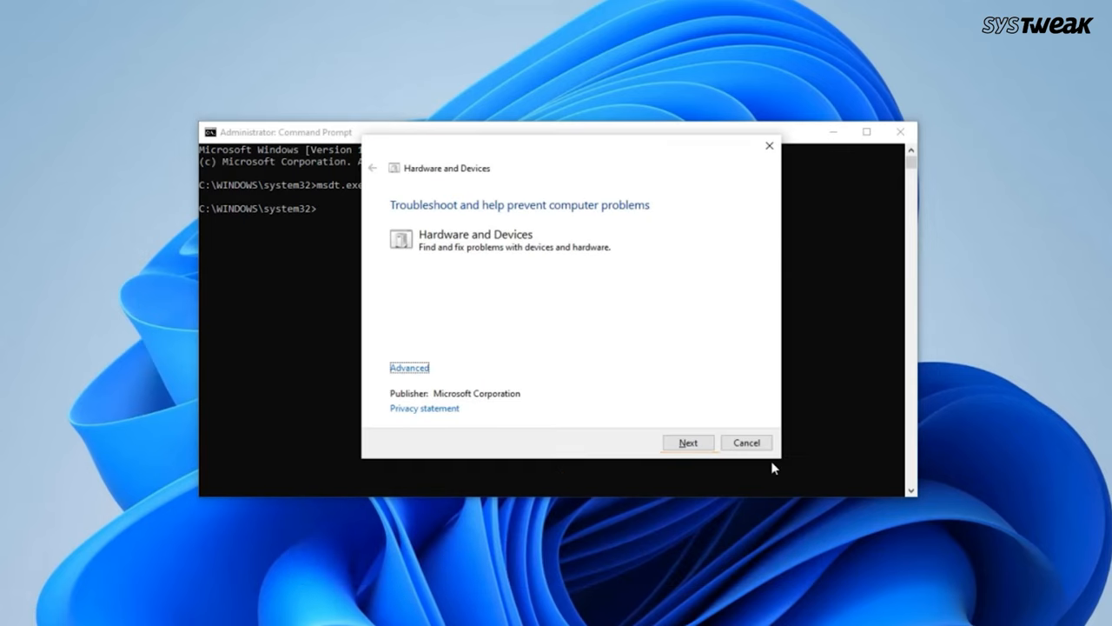
# - Start the Hardware and Devices troubleshooting scan with Next and let it finish
pyautogui.click(689, 443)
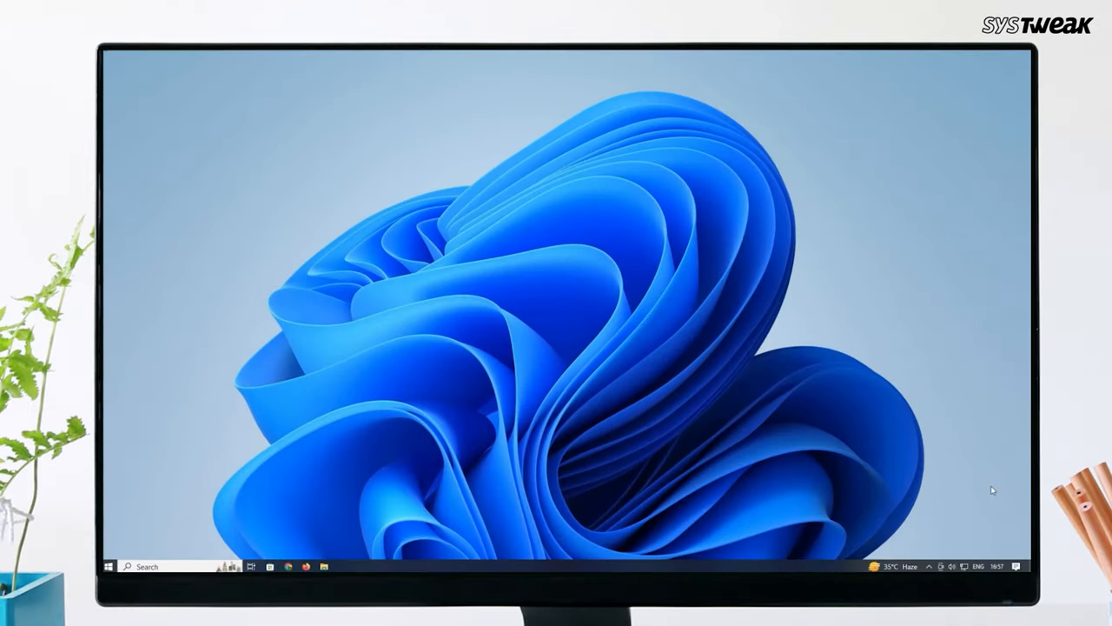
# - Show the Project panel's display projection modes with Win+P
pyautogui.press('win+p')
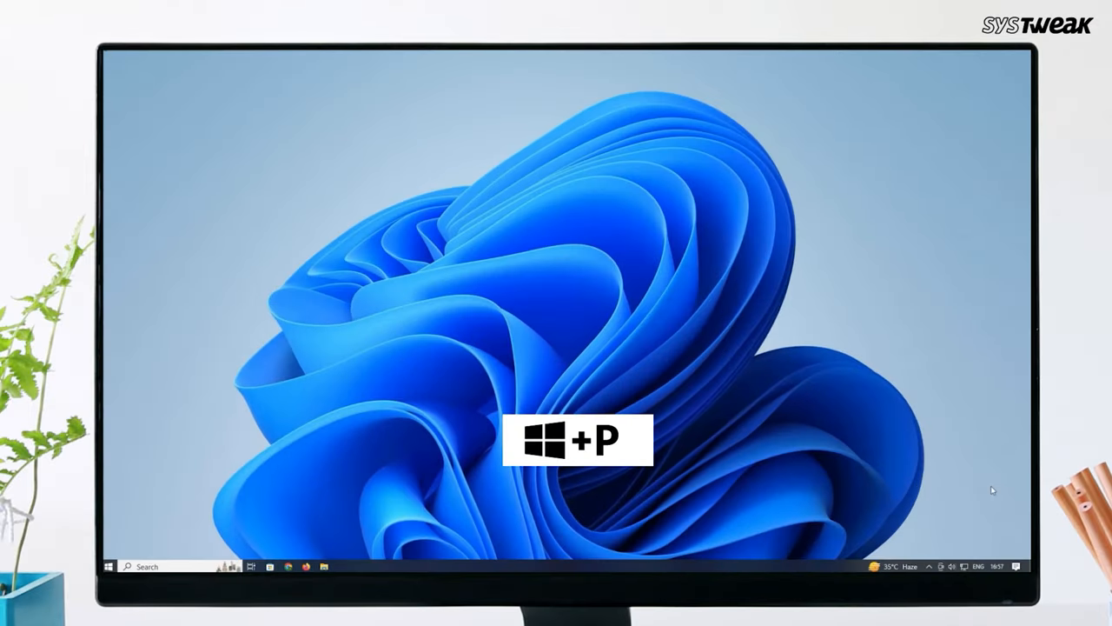
pyautogui.press('win+p')
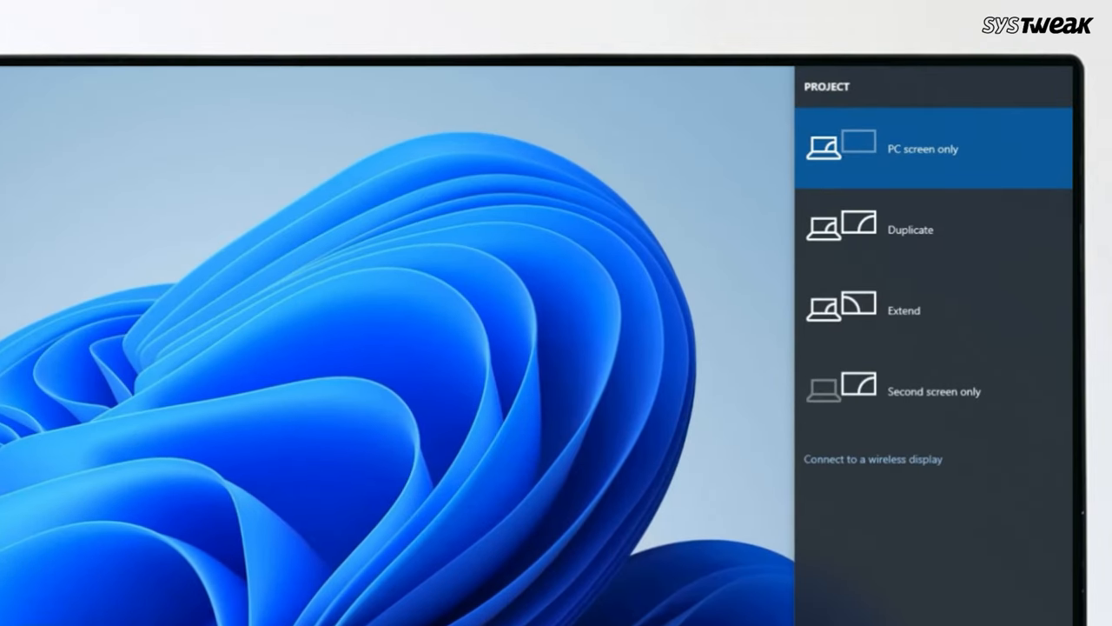
pyautogui.moveTo(720, 407)
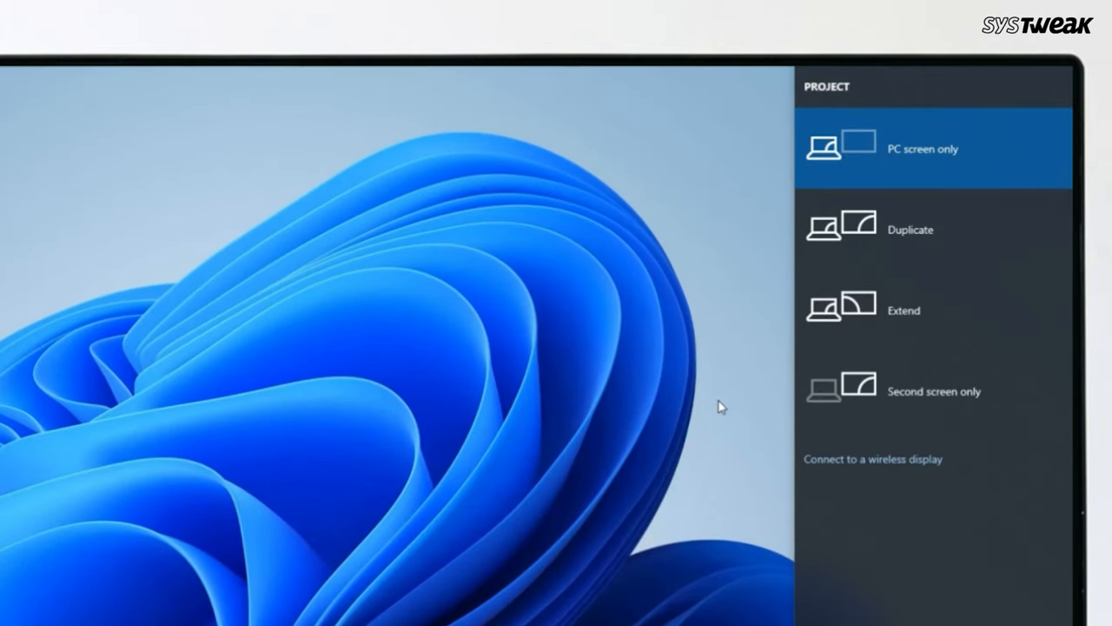
pyautogui.moveTo(921, 149)
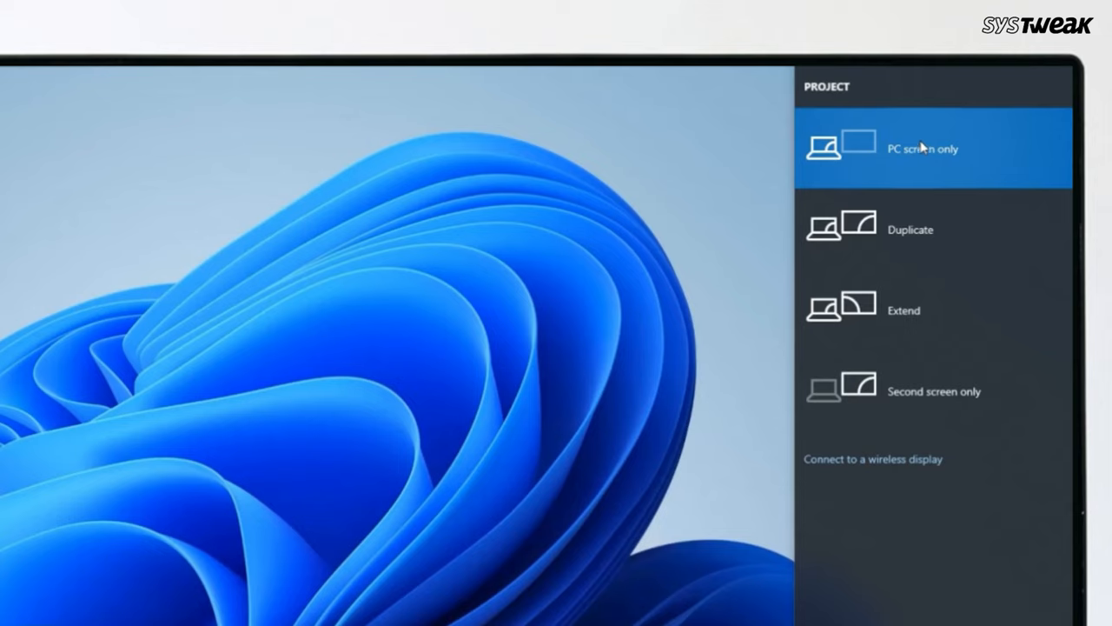
pyautogui.moveTo(923, 243)
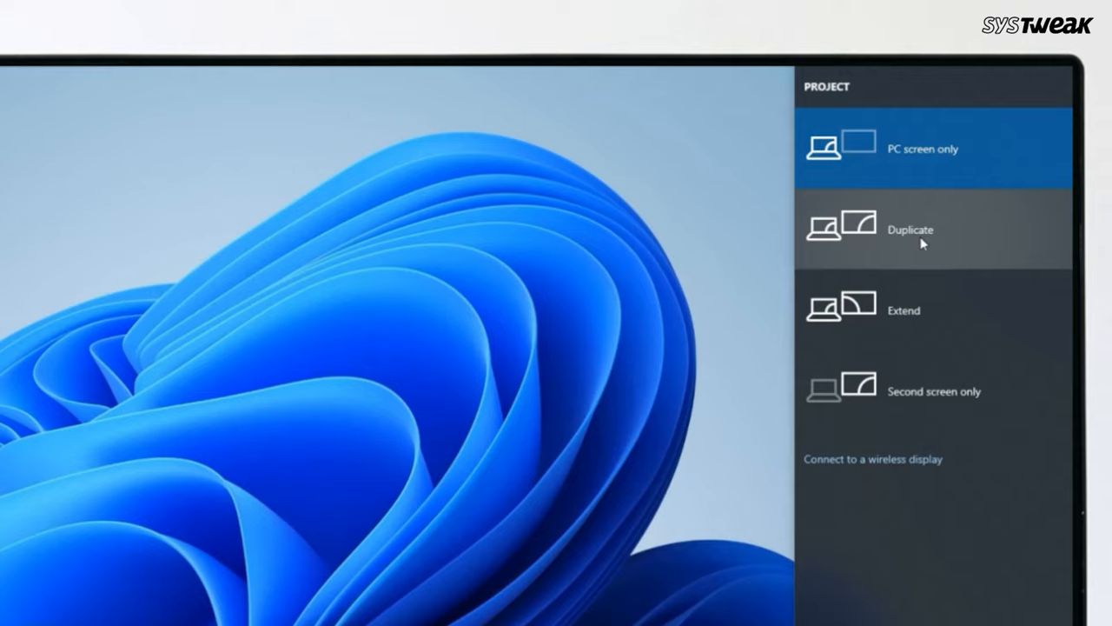
pyautogui.moveTo(903, 309)
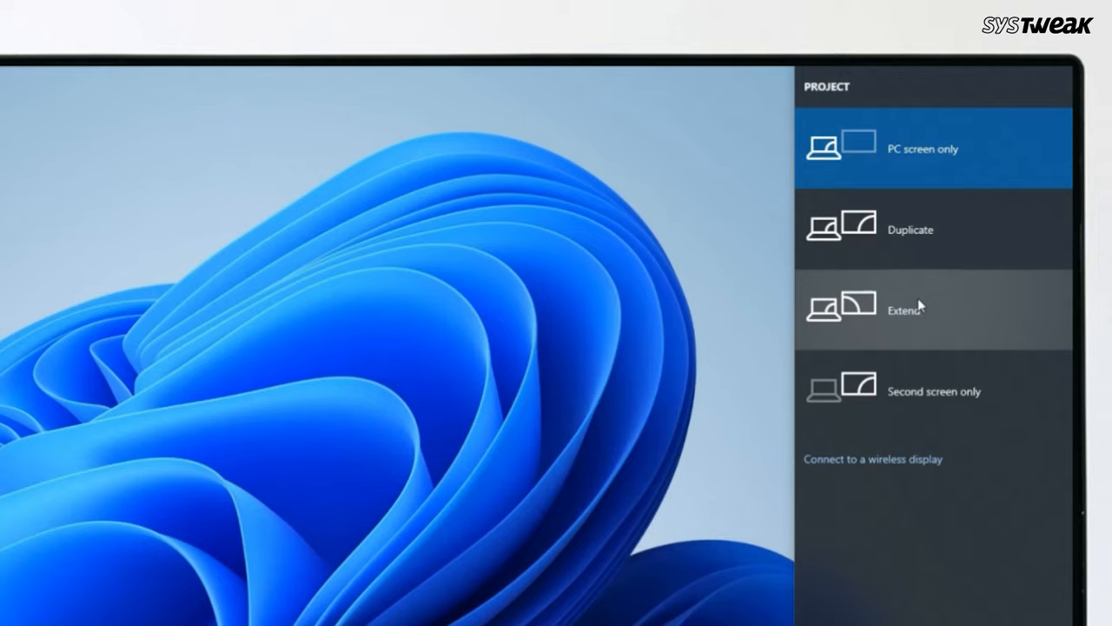
pyautogui.moveTo(918, 386)
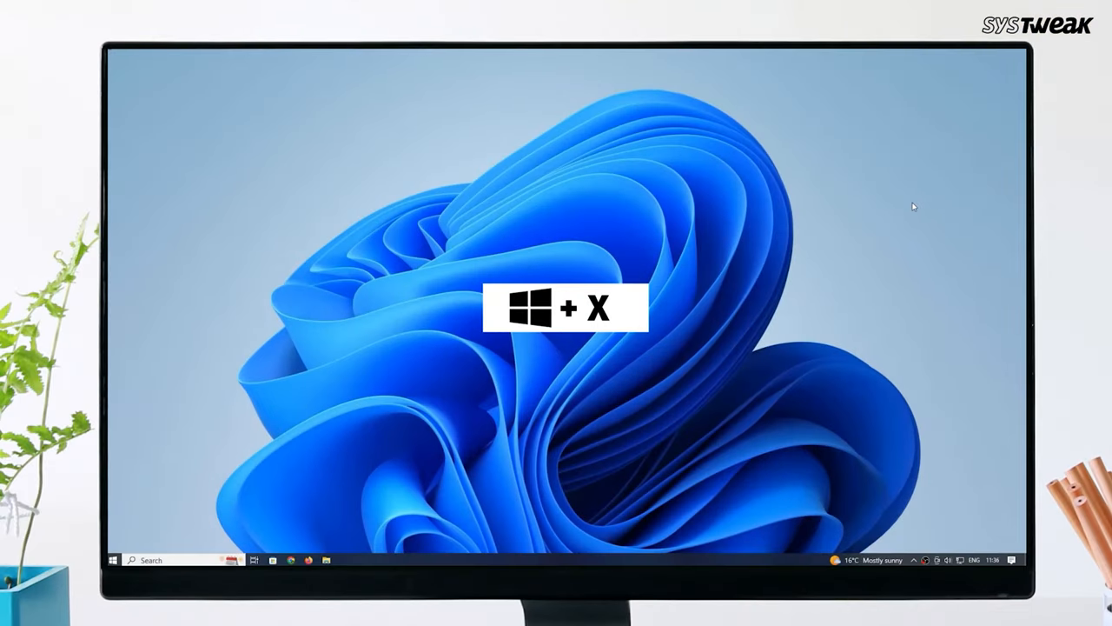
# - Launch Device Manager from the Win+X menu and expand Display adapters to show NVIDIA GeForce GT 730
pyautogui.press('Win+X')
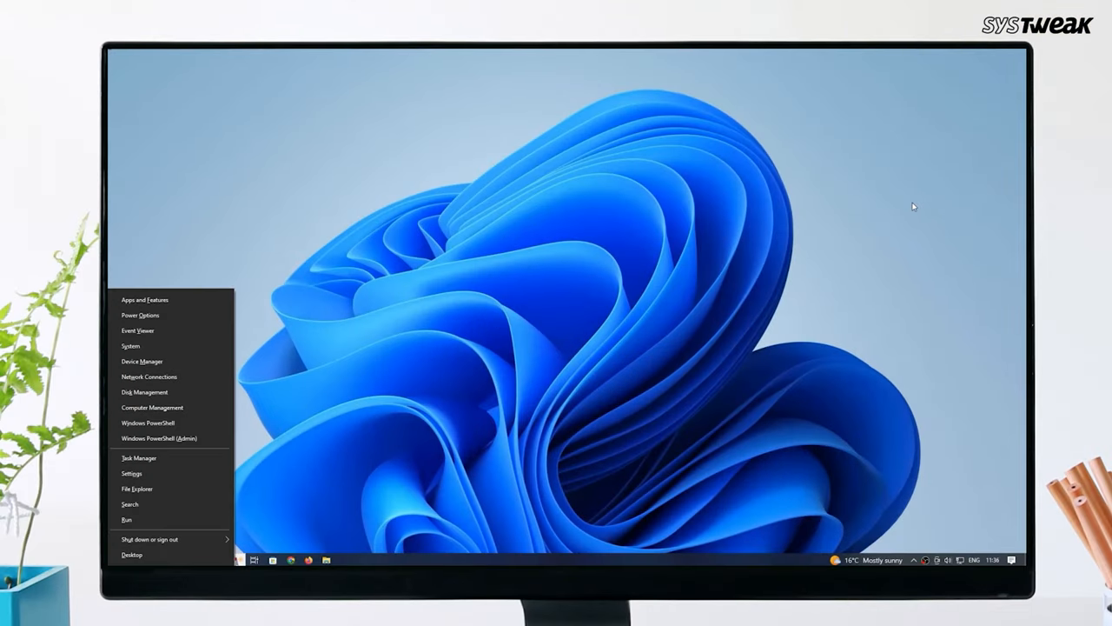
pyautogui.click(141, 360)
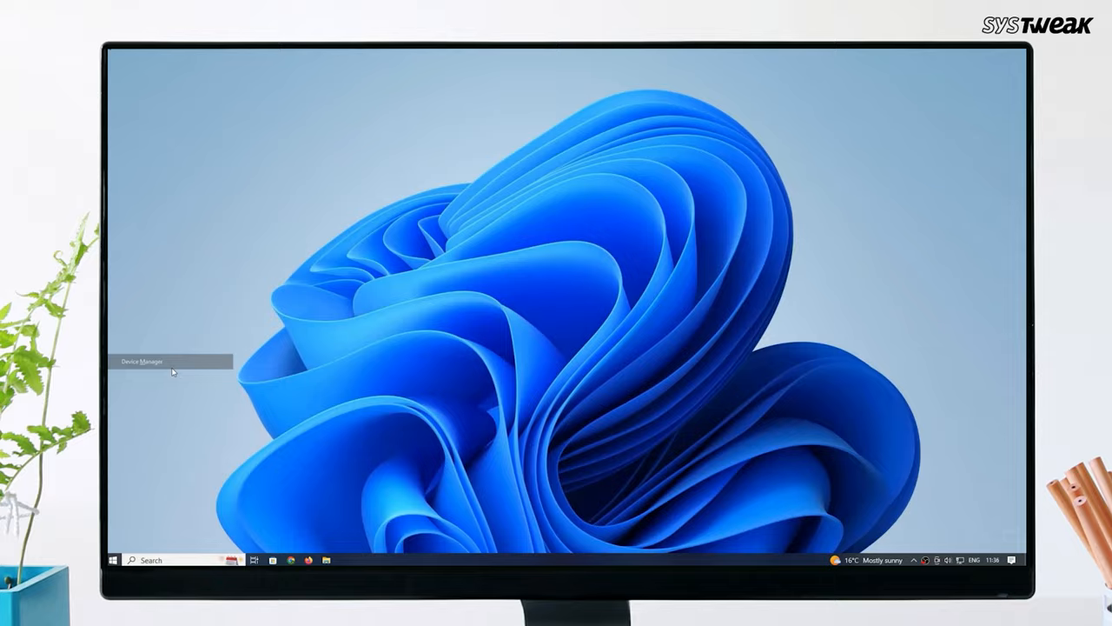
pyautogui.click(139, 360)
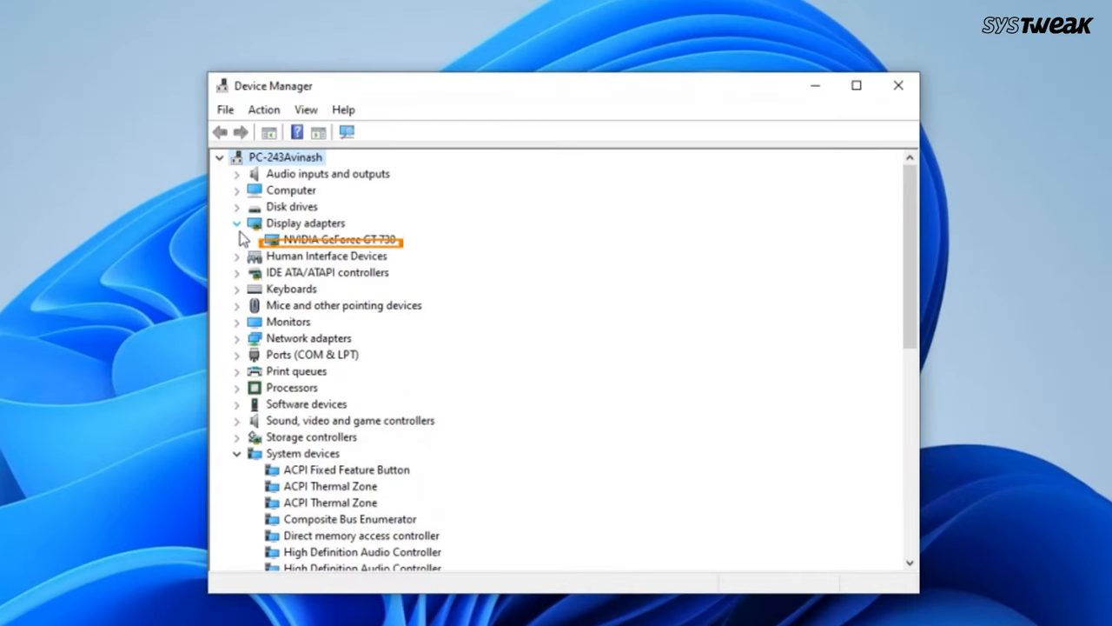
# - Start Update driver for the NVIDIA GeForce GT 730, searching automatically for drivers
pyautogui.rightClick(339, 240)
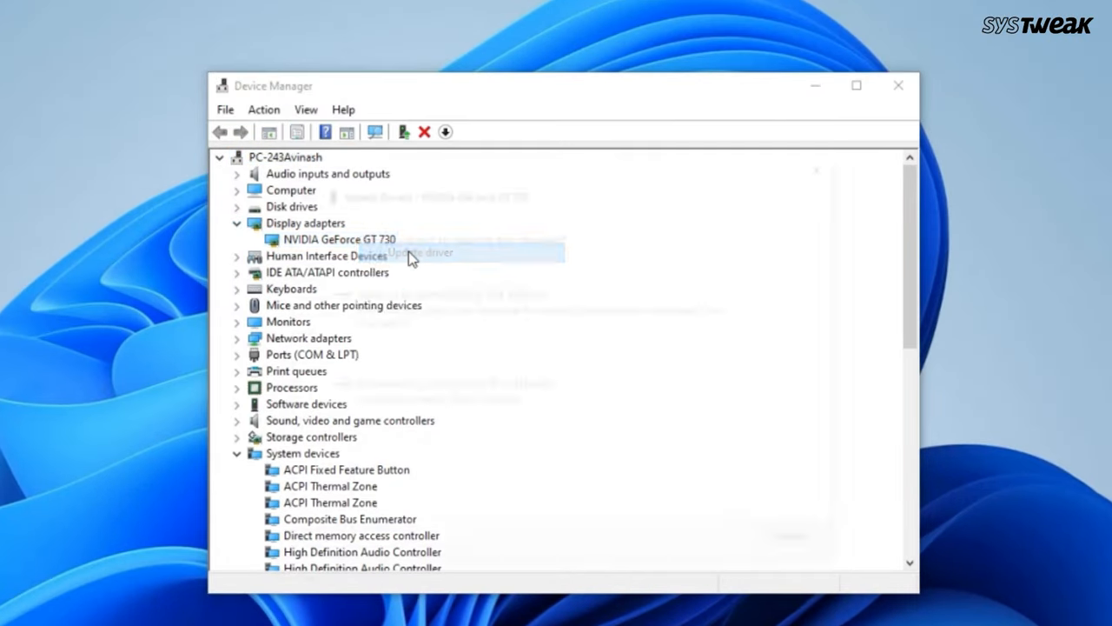
pyautogui.click(420, 254)
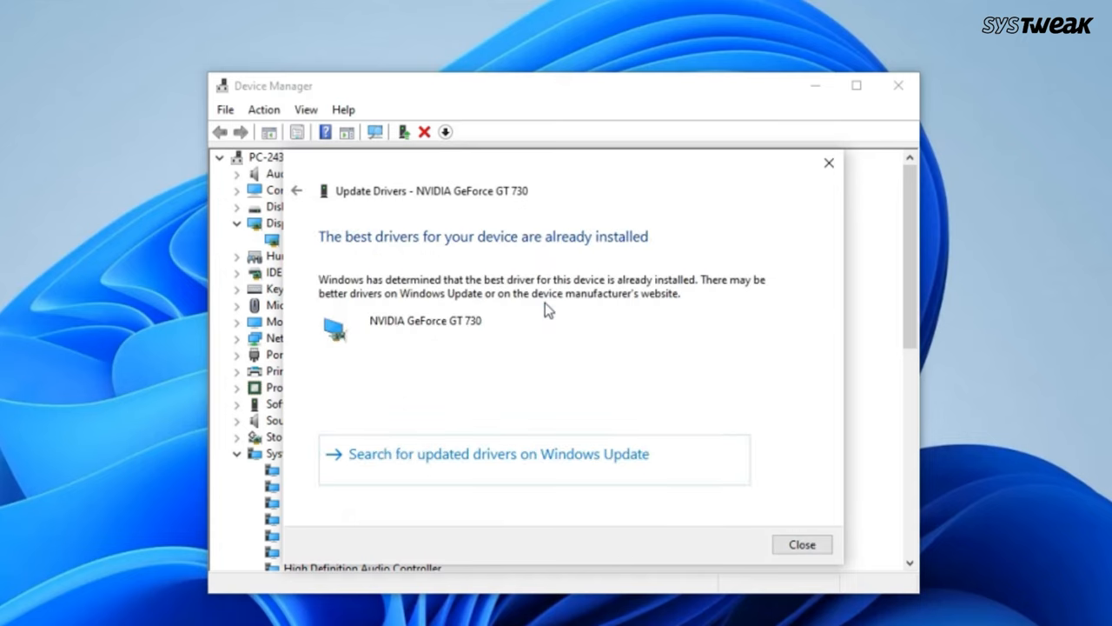
pyautogui.moveTo(704, 423)
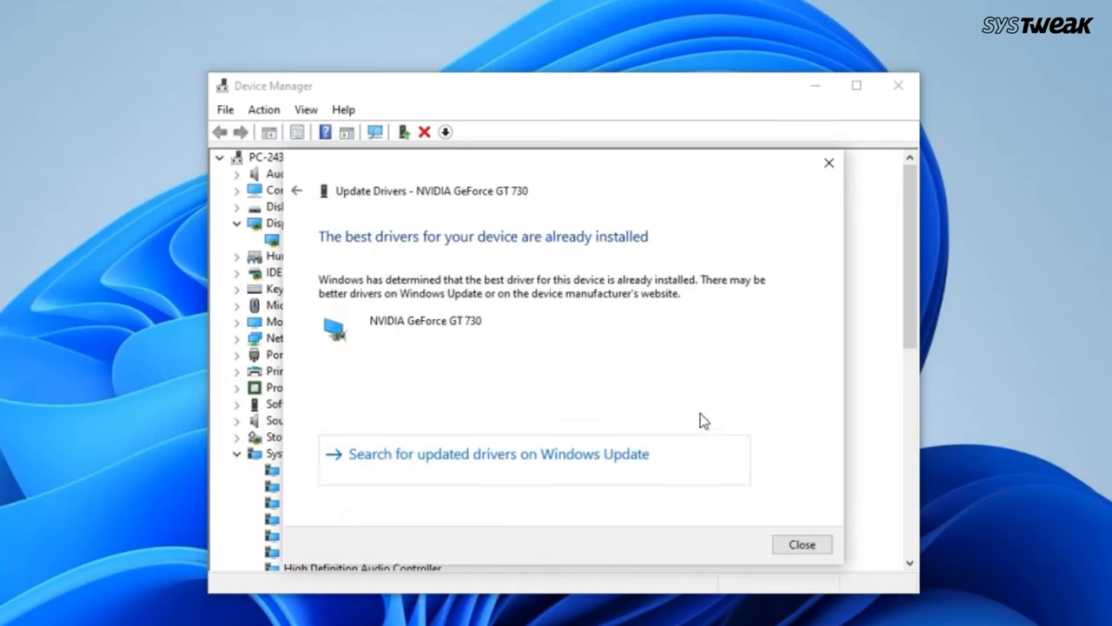
pyautogui.moveTo(801, 542)
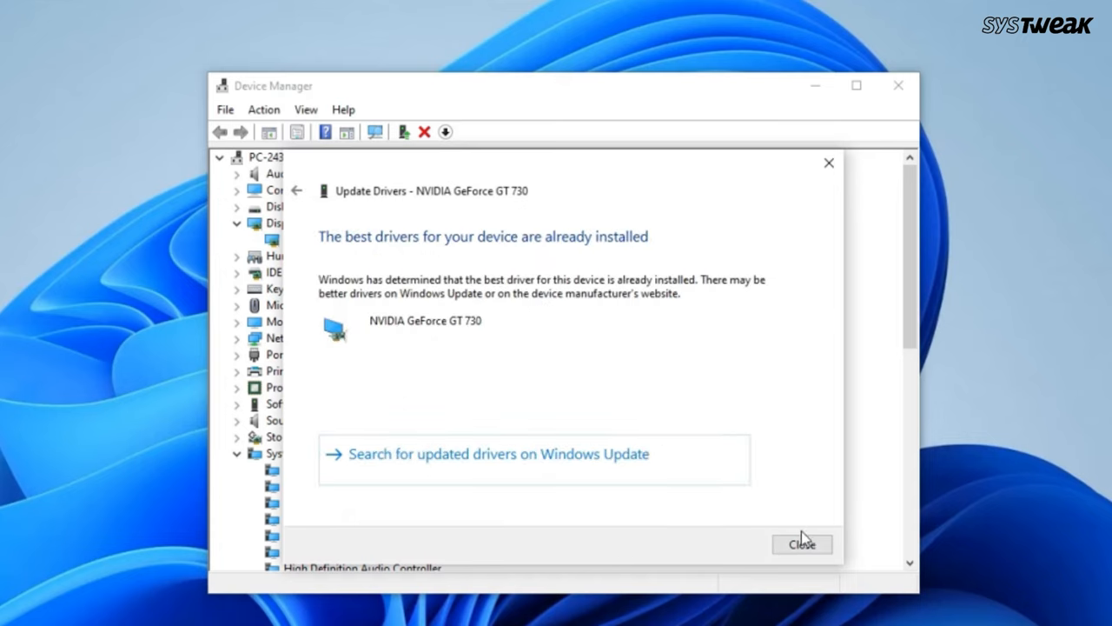
pyautogui.moveTo(872, 217)
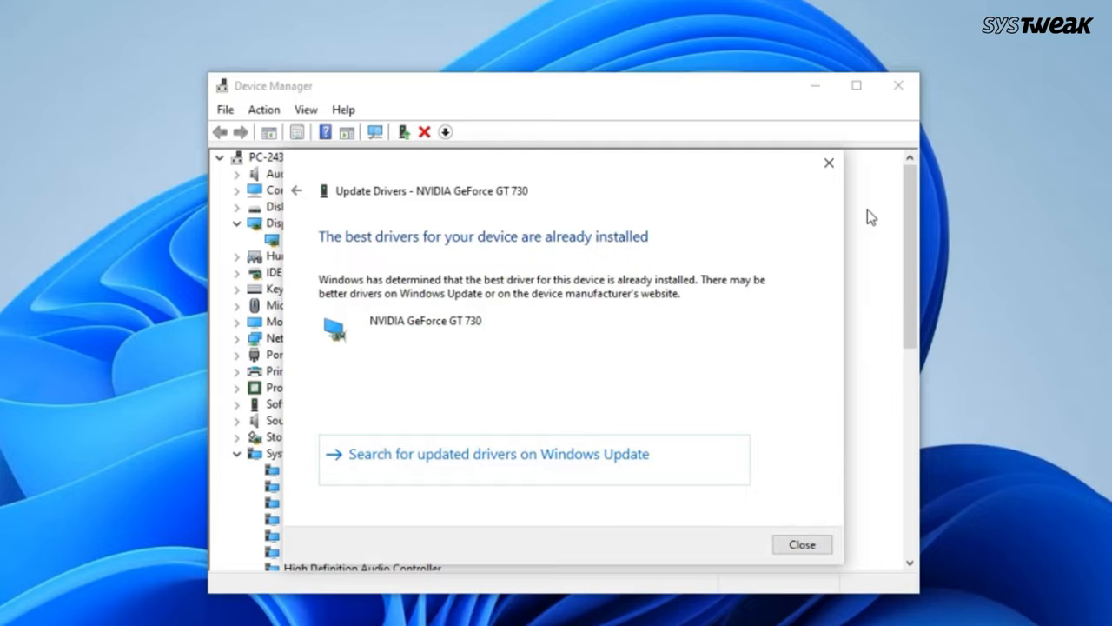